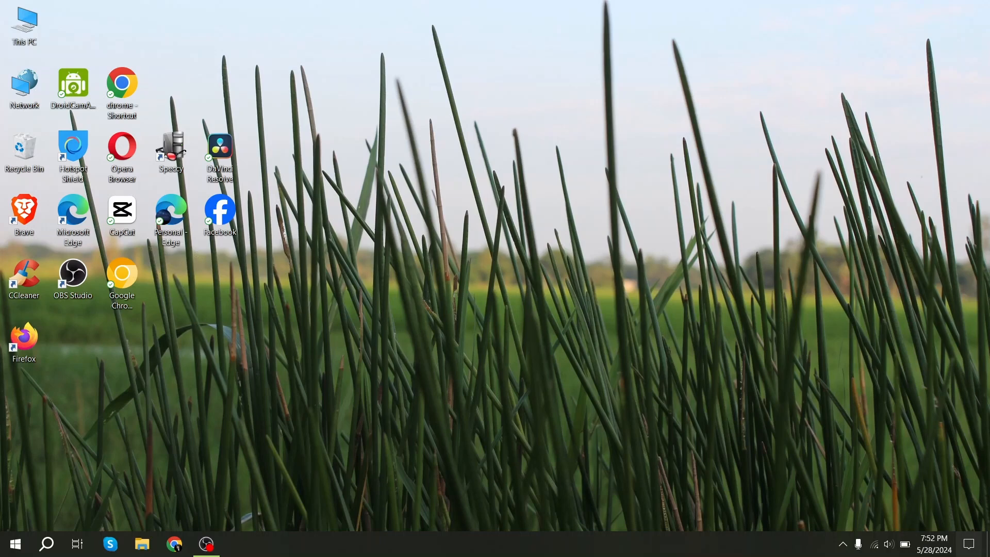
Search 'ser' from the taskbar to find the Services console
left_click(45, 543)
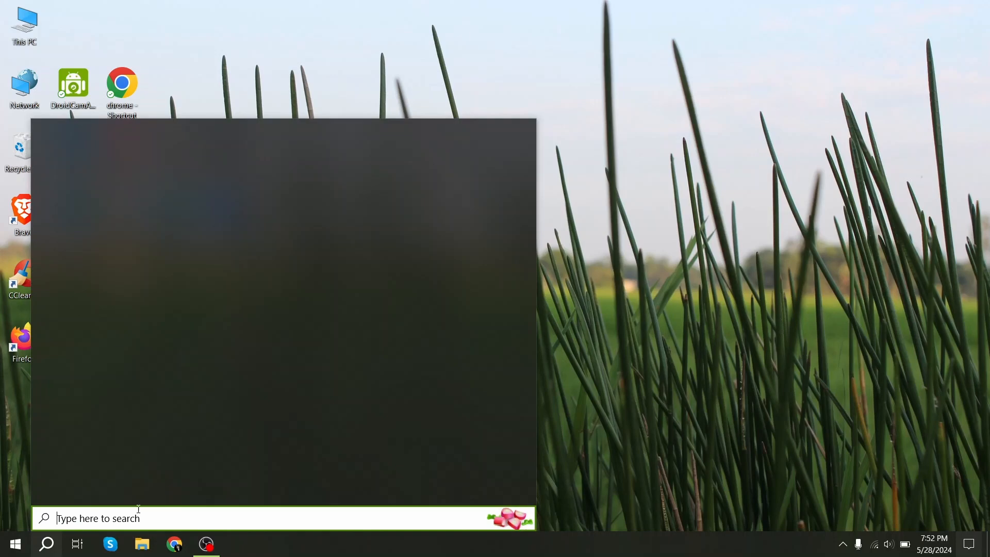
type("ser")
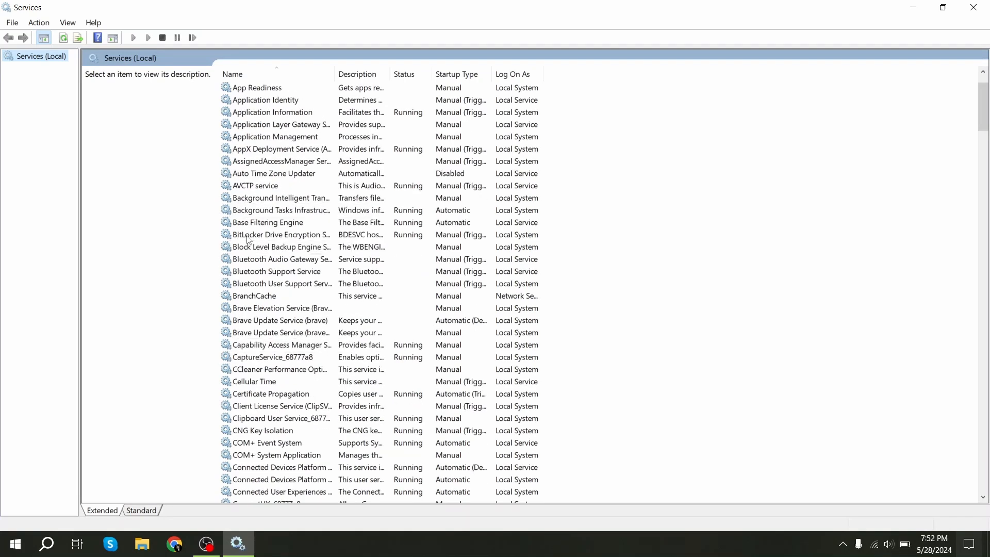
mouse_move(281, 246)
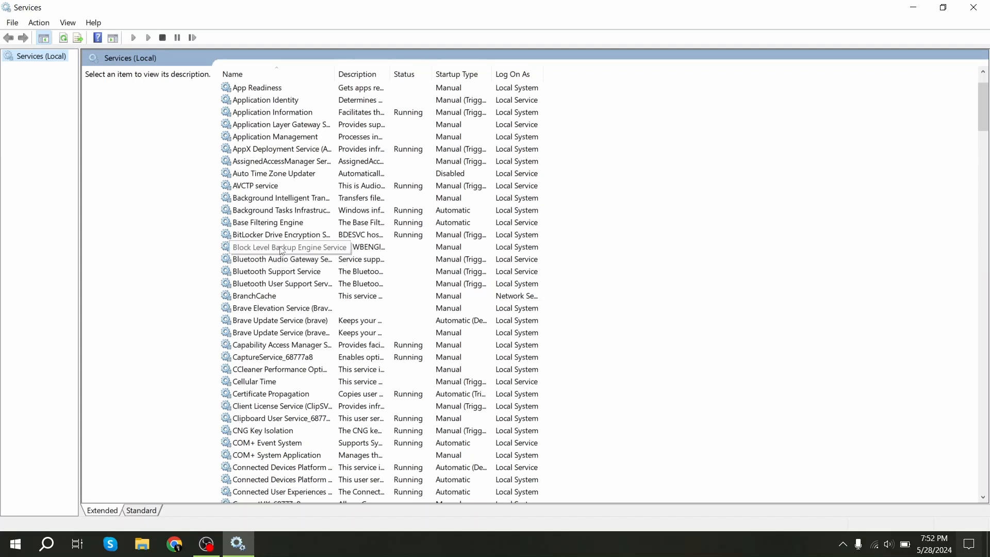
mouse_move(280, 258)
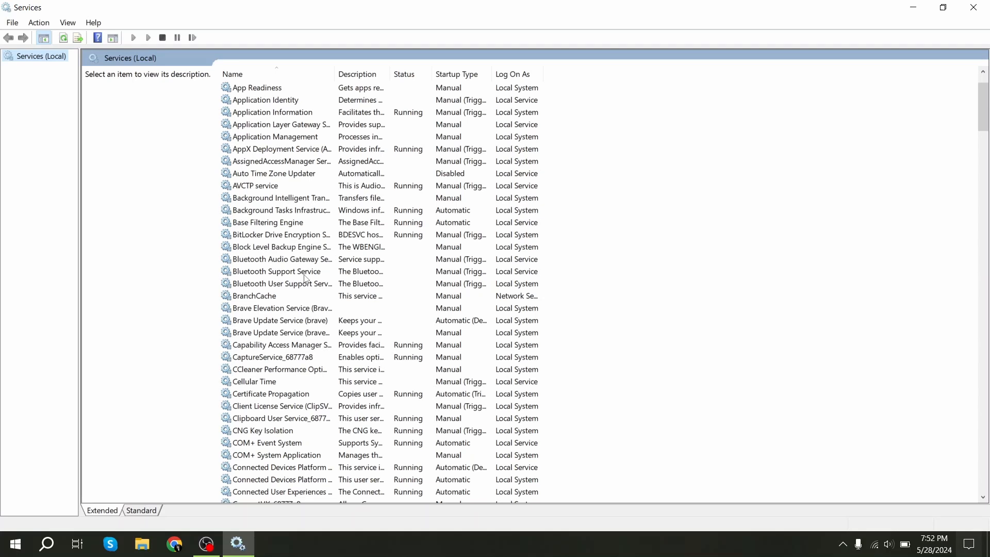
mouse_move(303, 284)
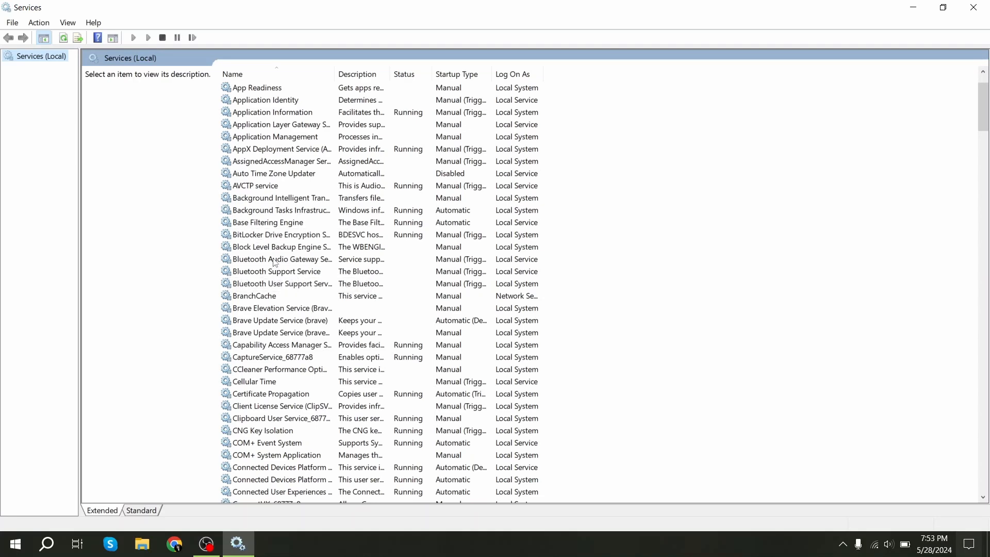
Set Bluetooth Audio Gateway Service to Automatic startup, start it, and confirm with OK
double_click(281, 259)
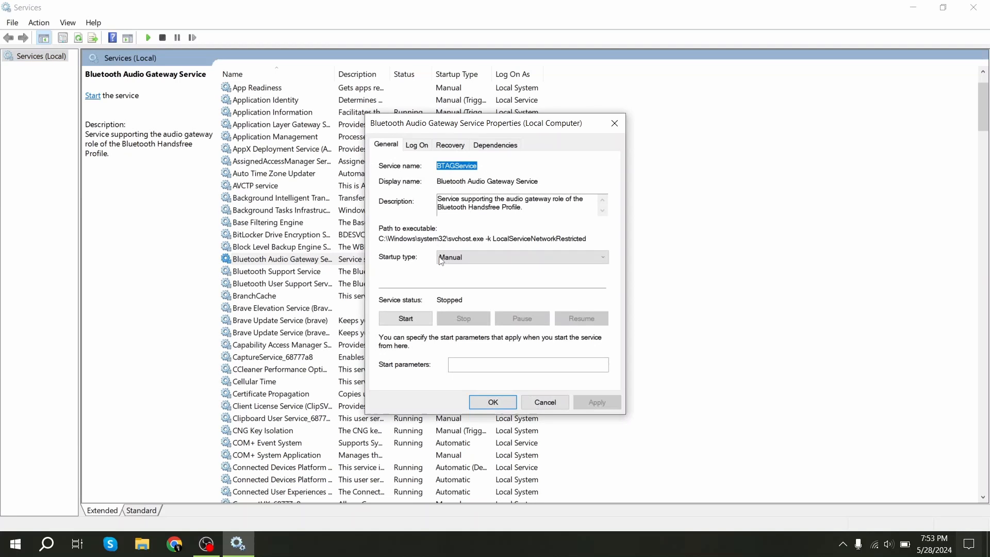
left_click(521, 257)
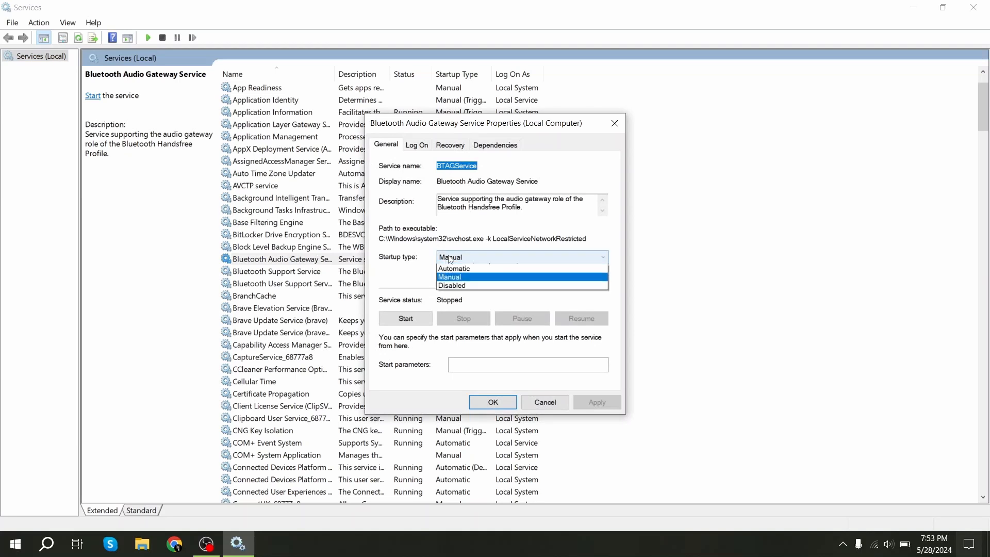
left_click(454, 268)
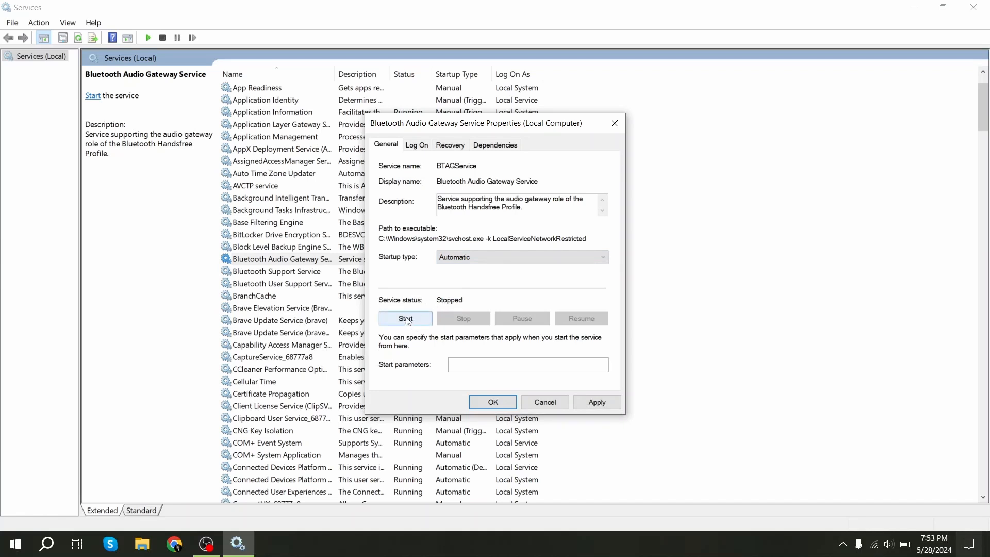
left_click(404, 319)
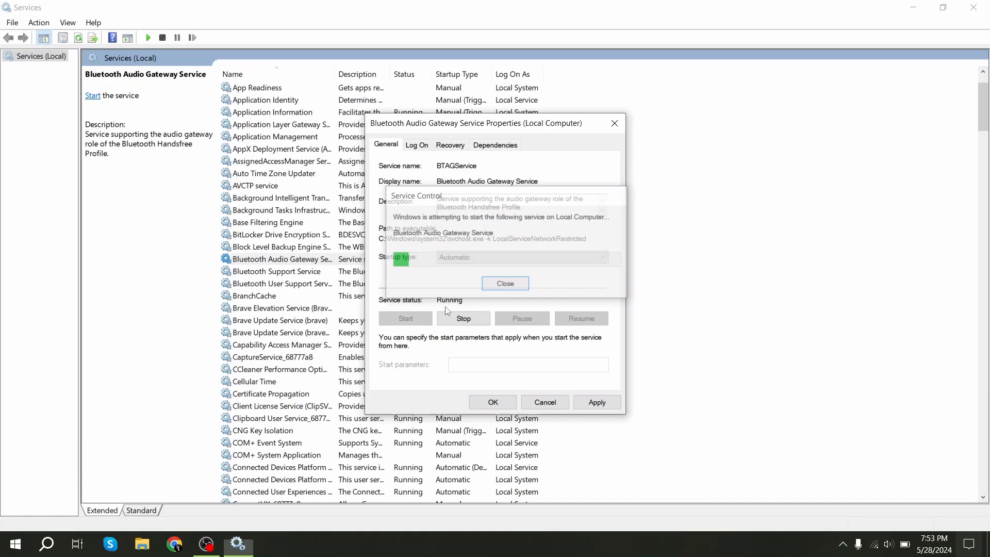
left_click(504, 282)
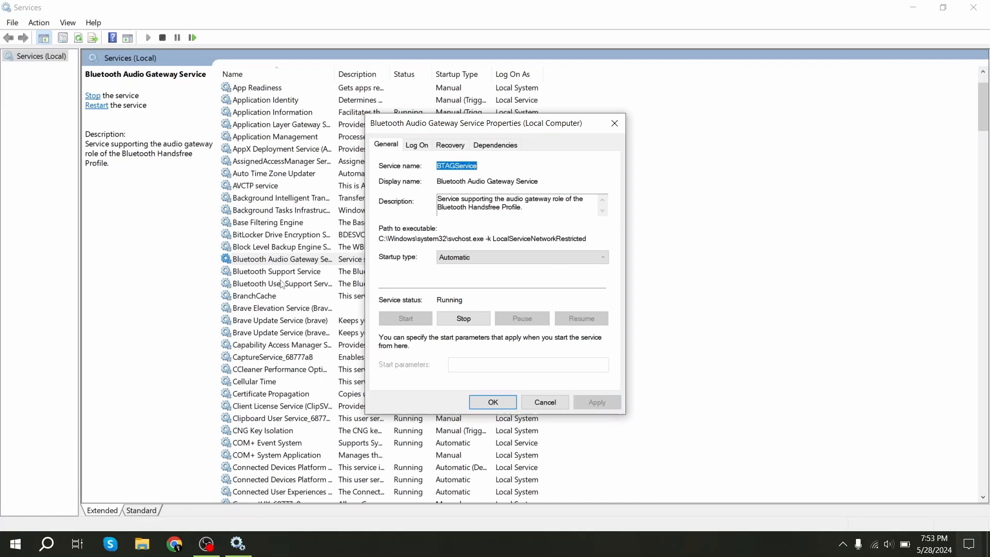
mouse_move(507, 434)
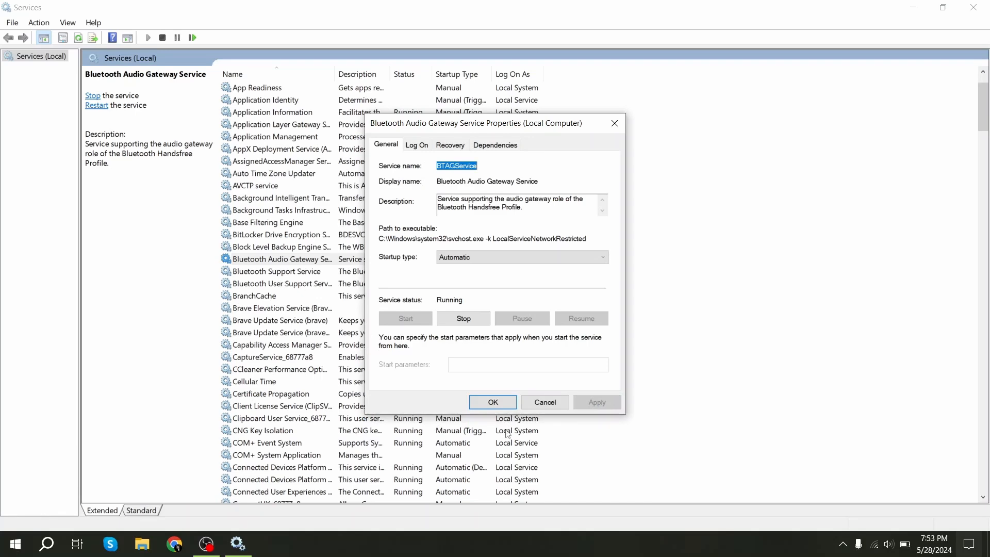
left_click(492, 402)
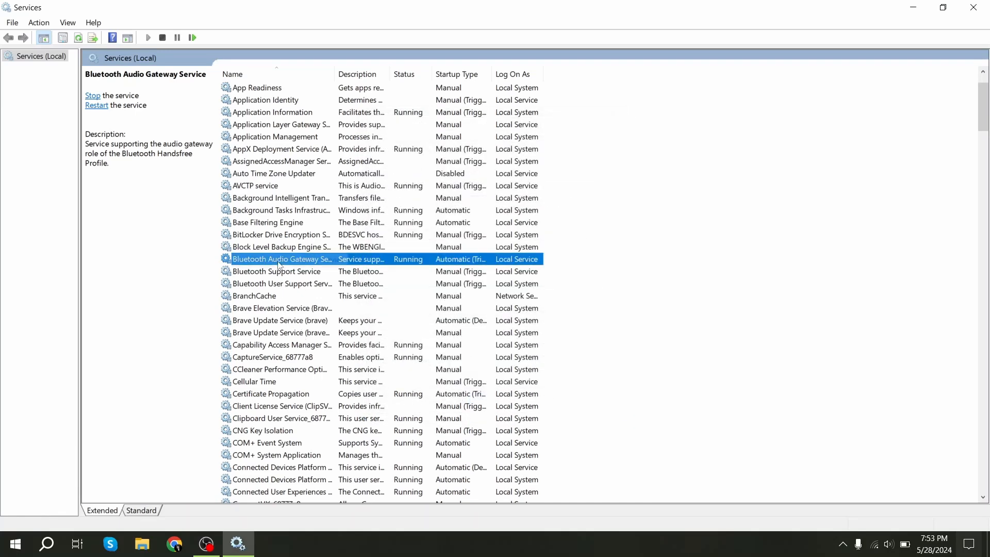
Set Bluetooth Support Service to Automatic startup, start it, and confirm with OK
left_click(276, 271)
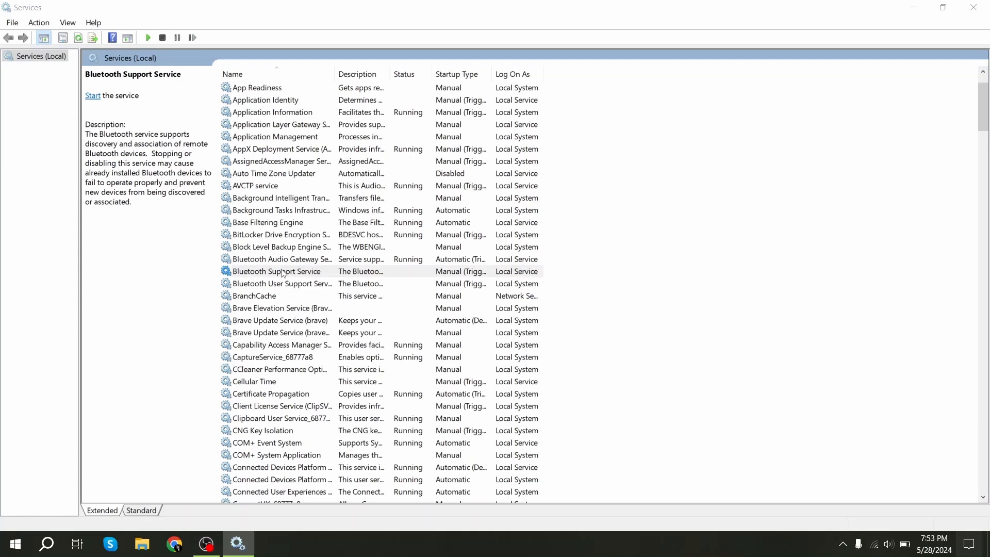
left_click(600, 257)
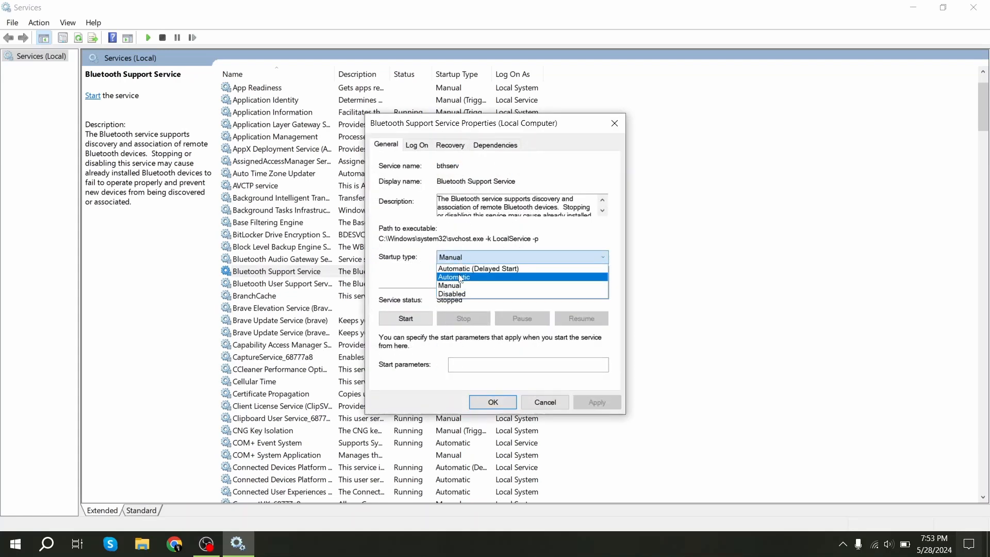
left_click(454, 276)
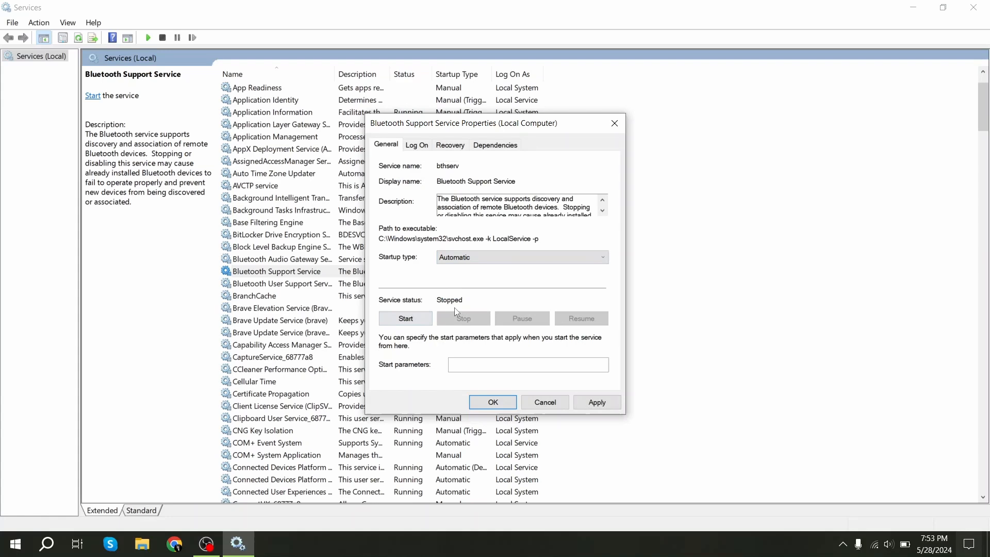
mouse_move(417, 315)
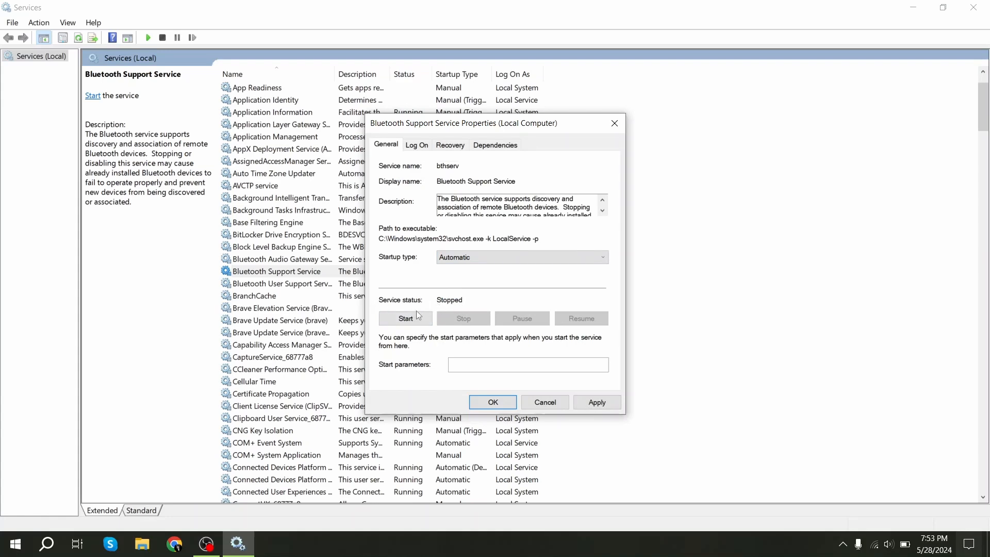
left_click(404, 319)
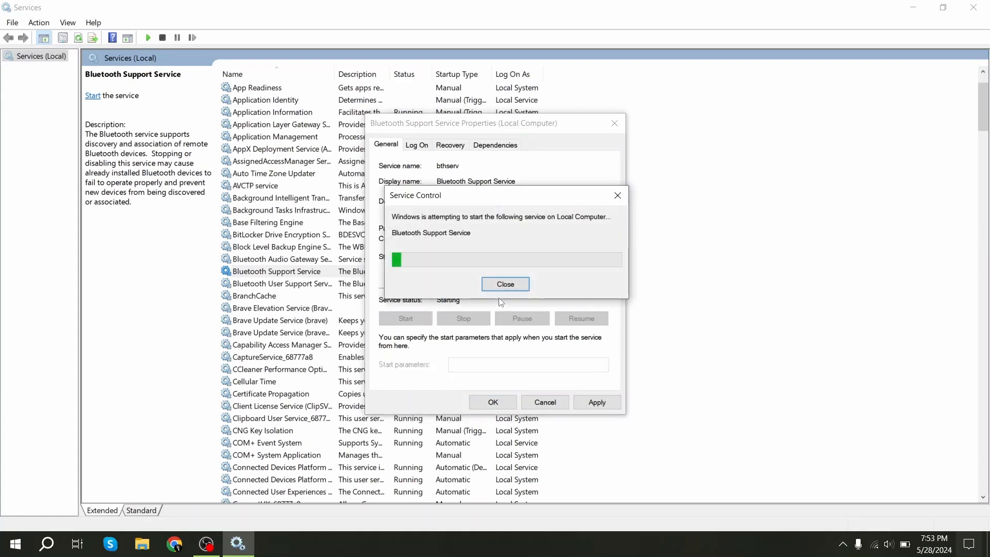
left_click(504, 283)
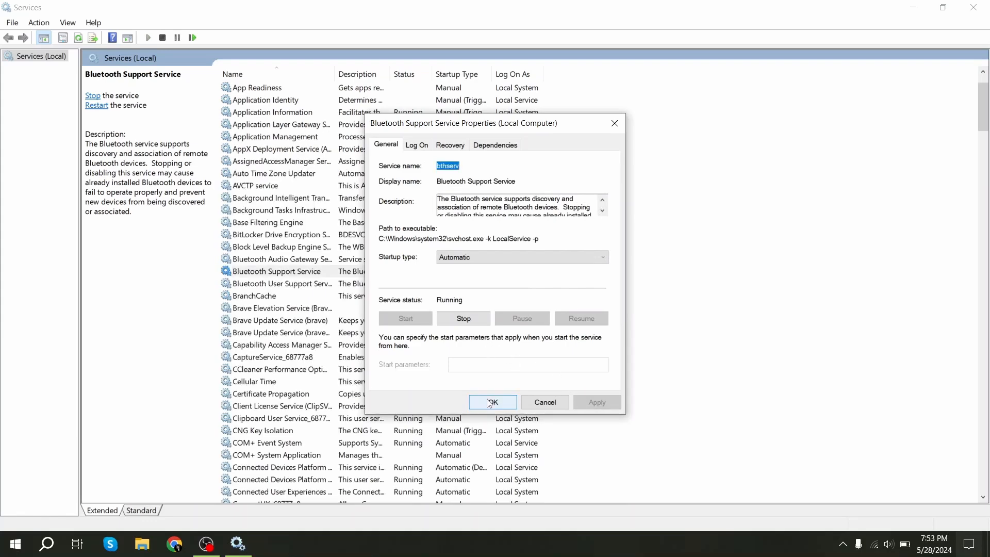
left_click(493, 402)
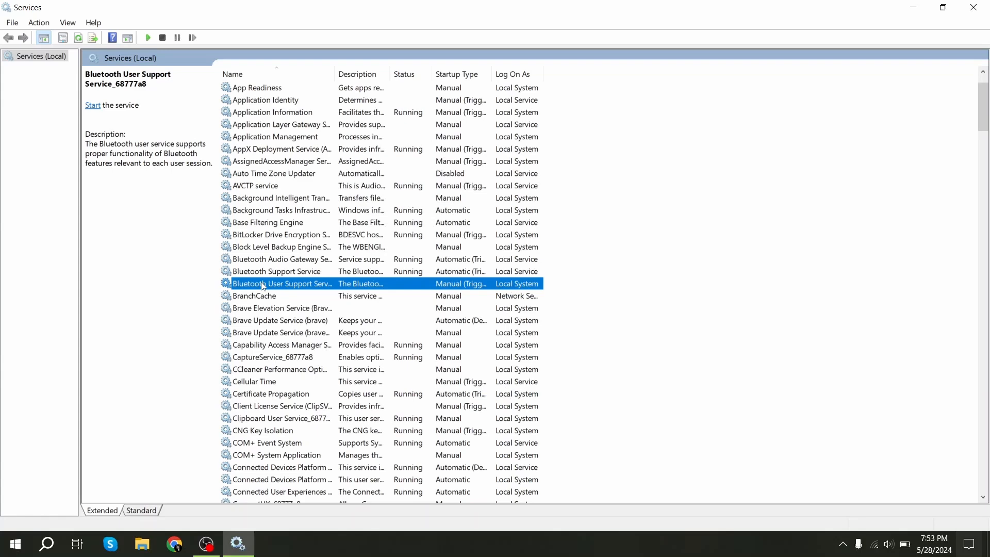
mouse_move(288, 290)
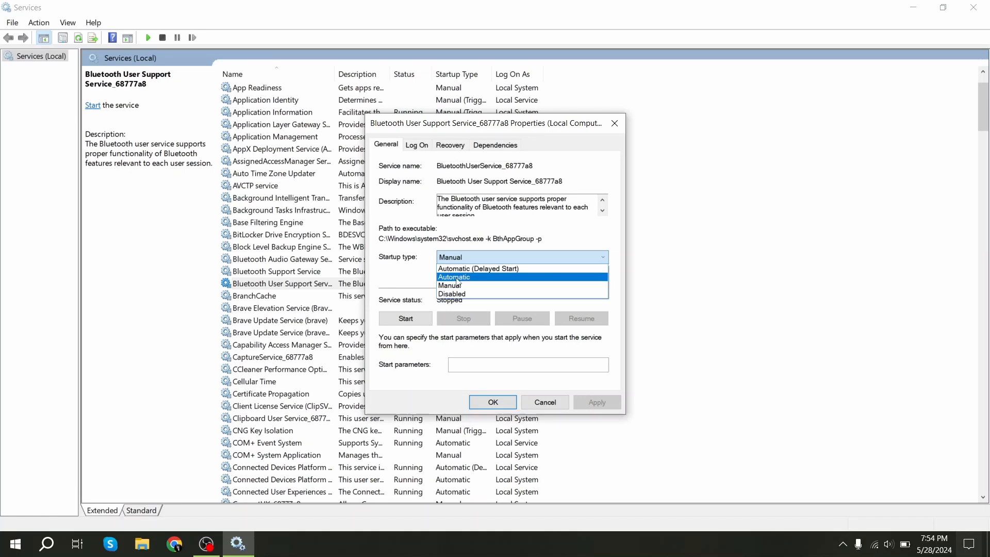
Set Bluetooth User Support Service to Automatic startup and start it
left_click(454, 277)
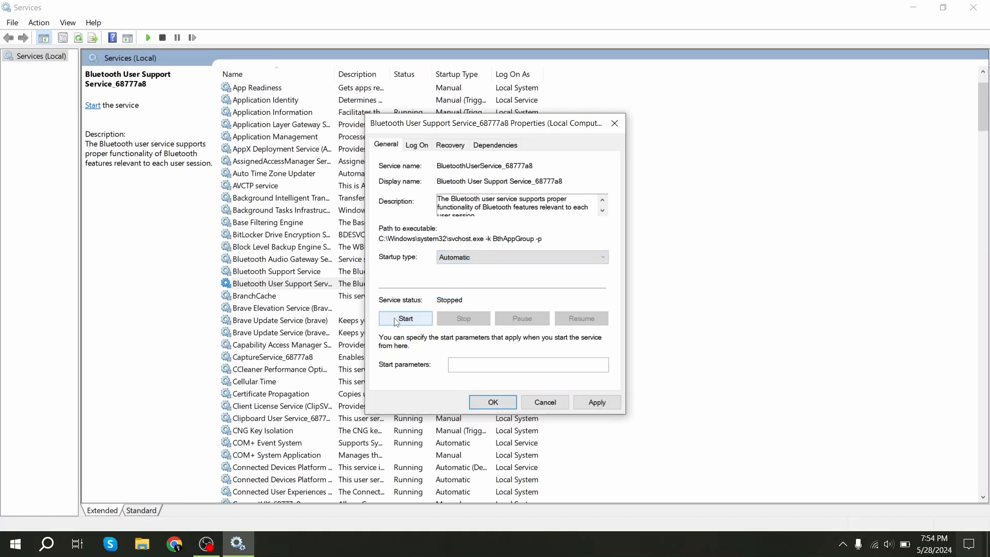
left_click(405, 319)
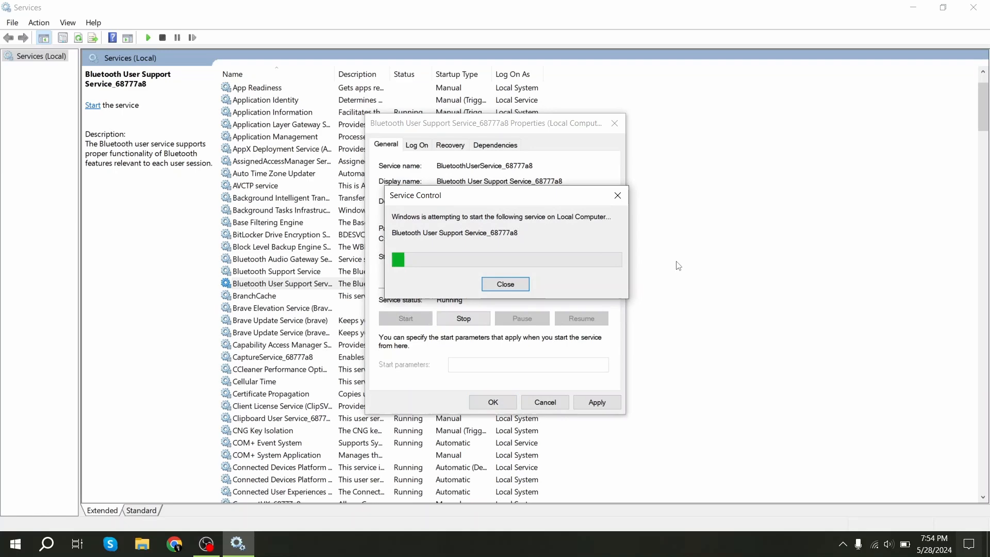
left_click(504, 284)
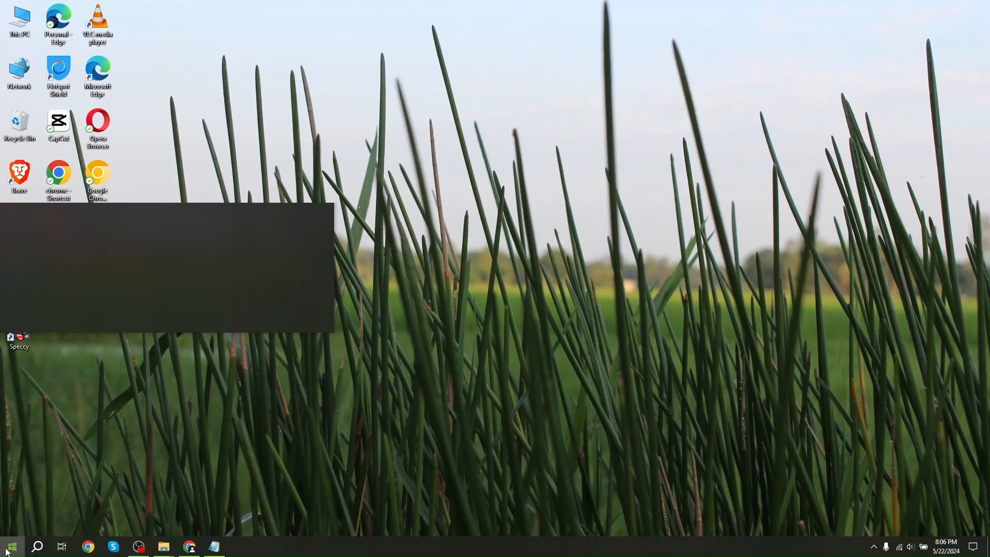
Search 'tr' from the taskbar to find Troubleshoot settings
left_click(10, 546)
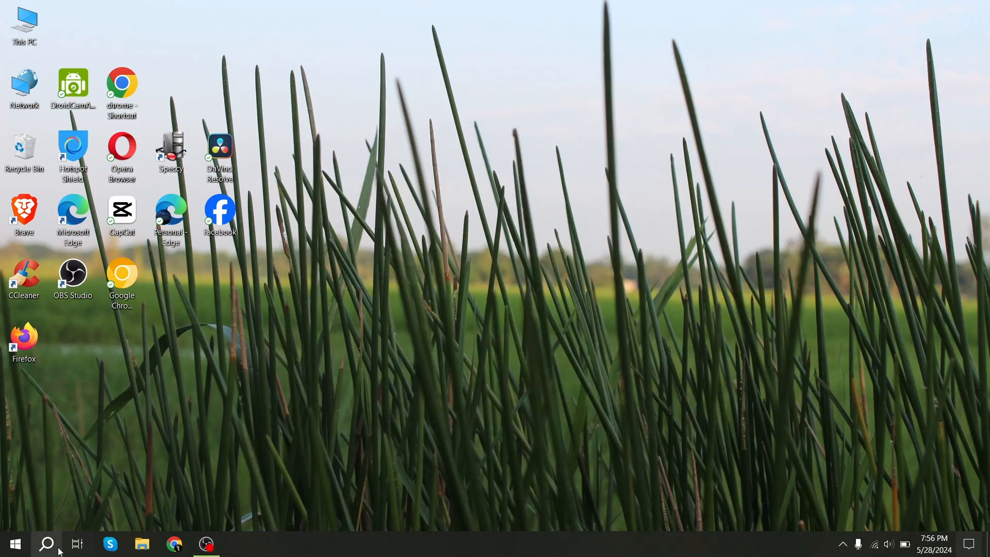
mouse_move(48, 543)
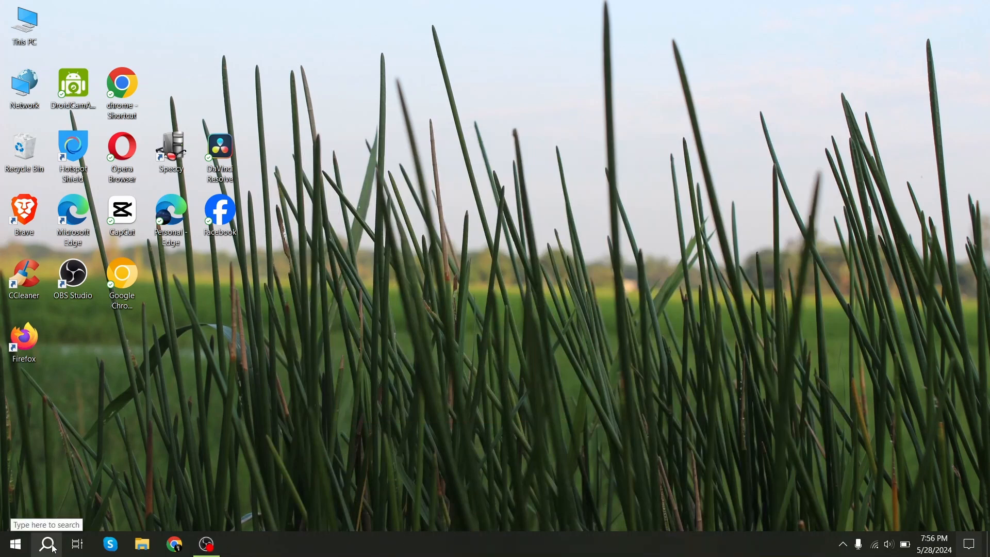
left_click(47, 543)
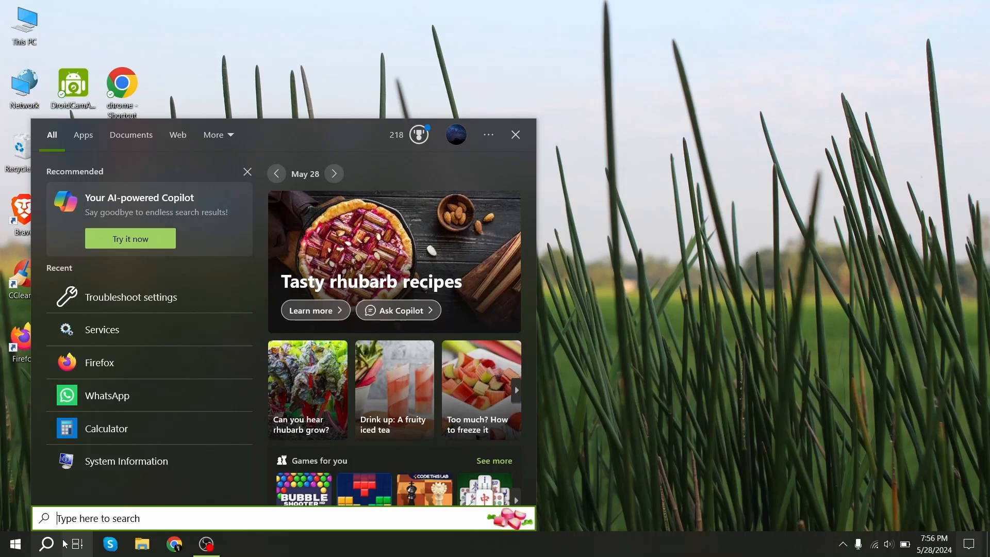
type("tr")
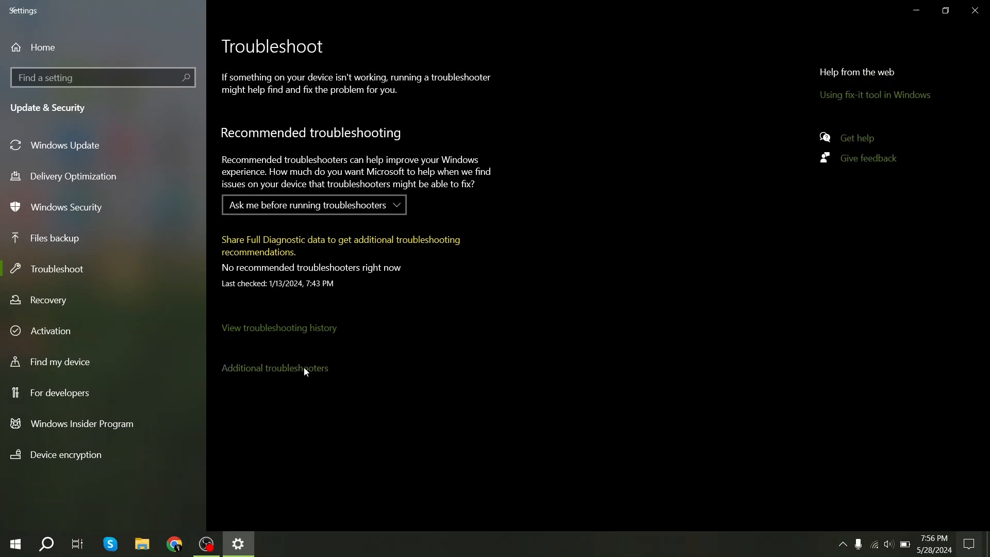
Run the Bluetooth troubleshooter from Additional troubleshooters and close it when finished
left_click(274, 367)
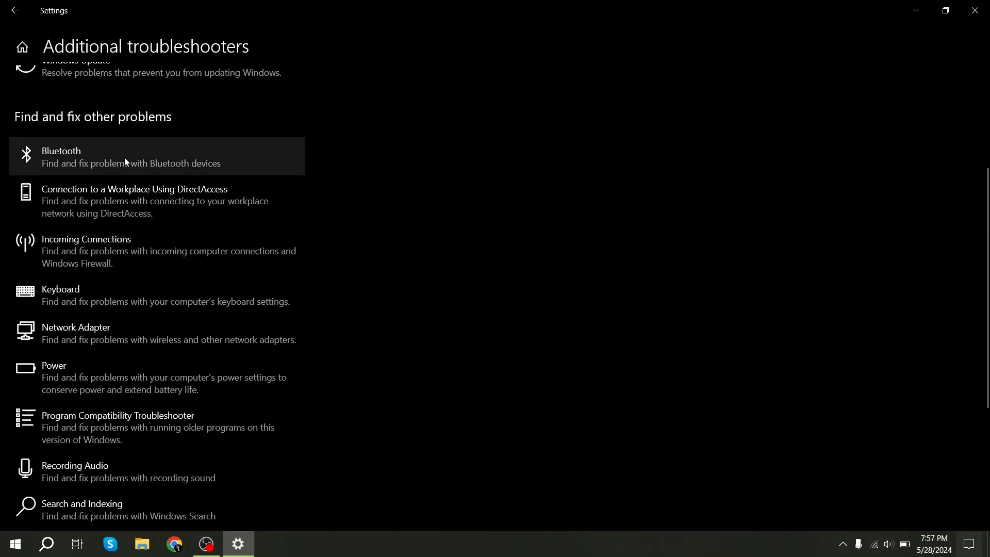
mouse_move(184, 133)
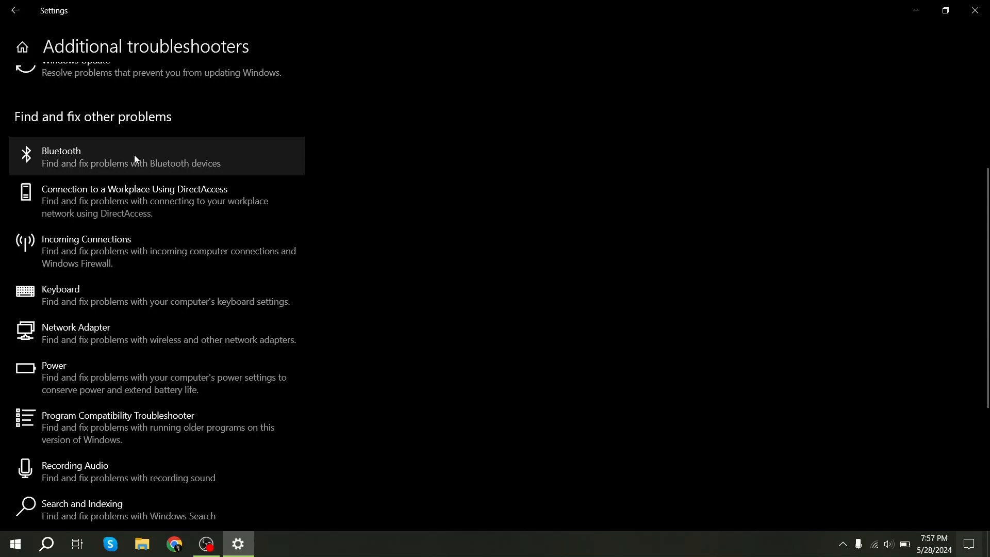
left_click(131, 157)
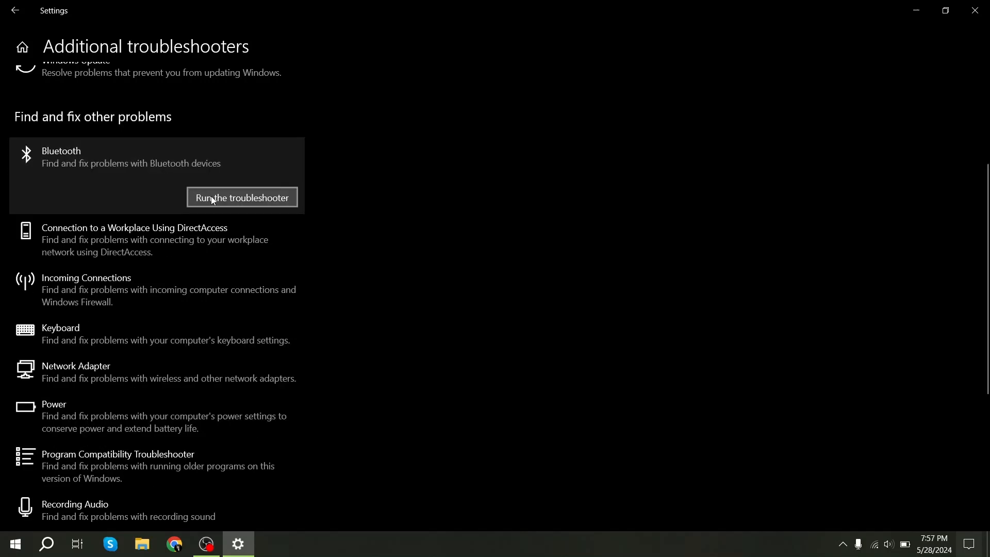
left_click(242, 197)
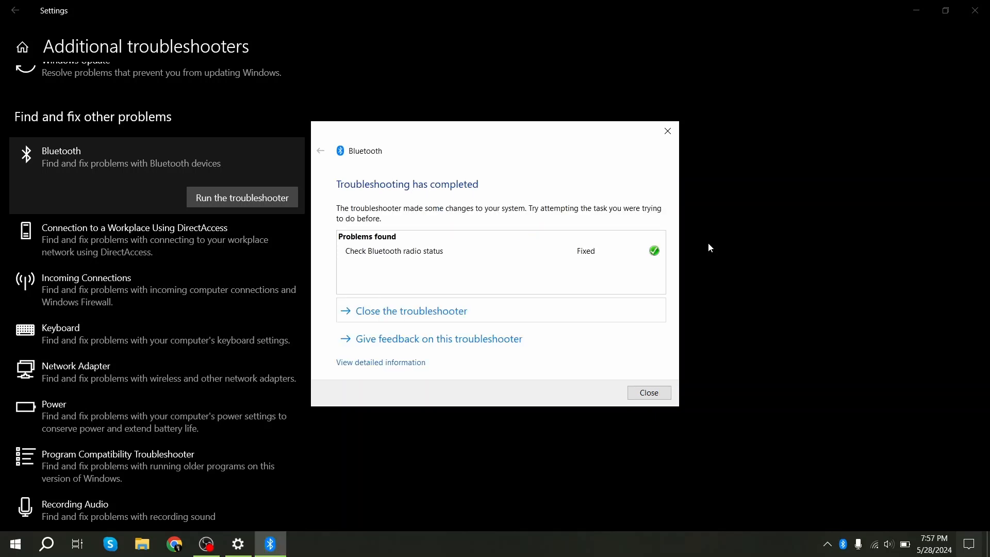
mouse_move(499, 283)
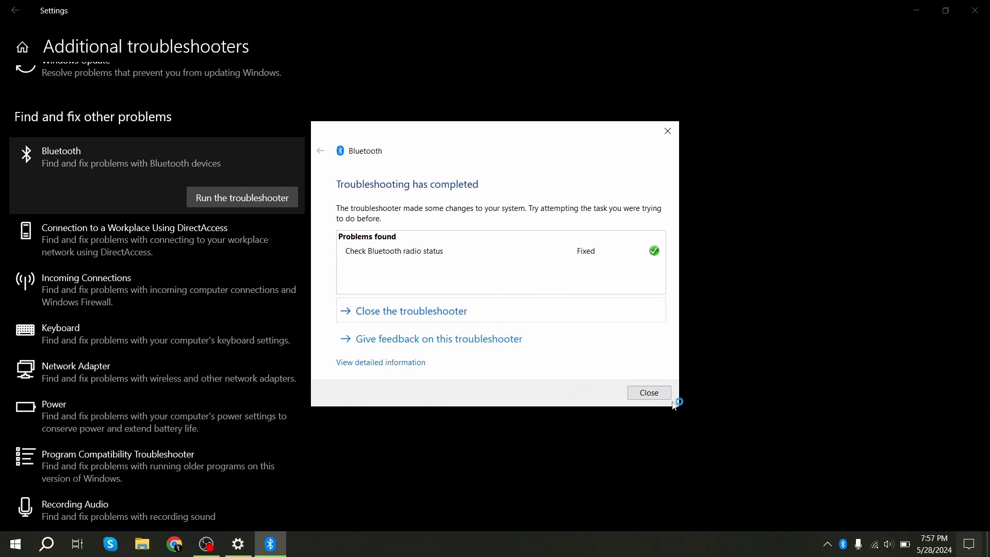
left_click(648, 392)
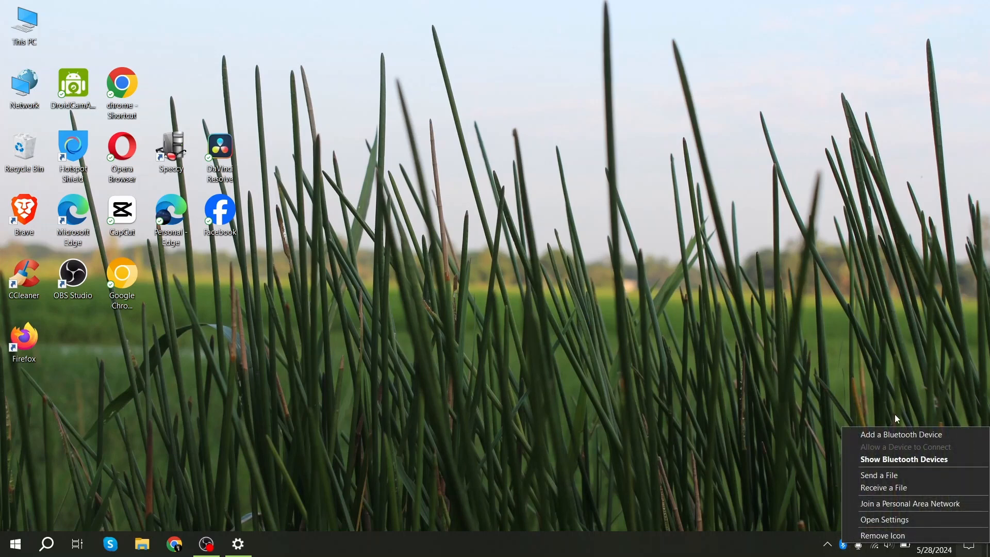
mouse_move(893, 468)
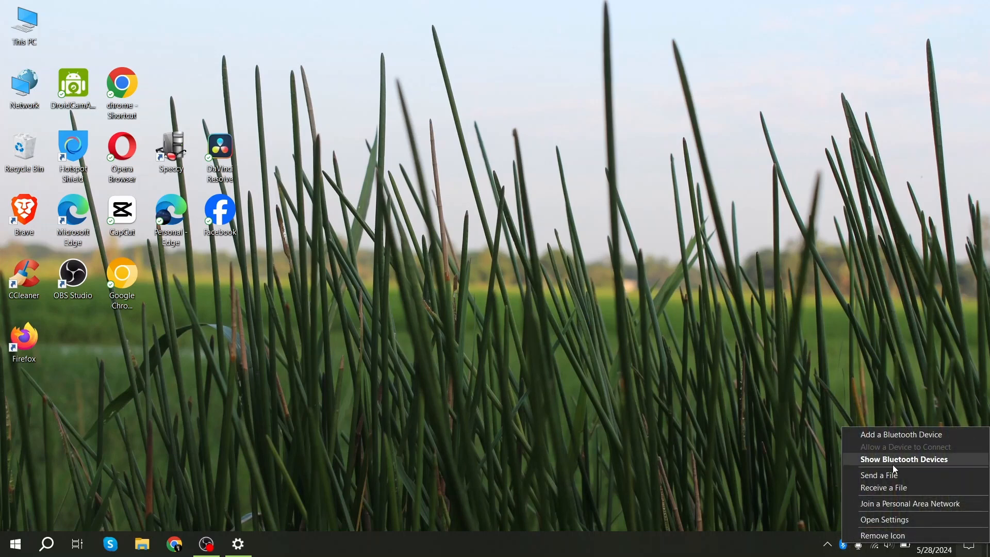
Turn Bluetooth on in the Bluetooth & other devices page, then close Settings
left_click(883, 519)
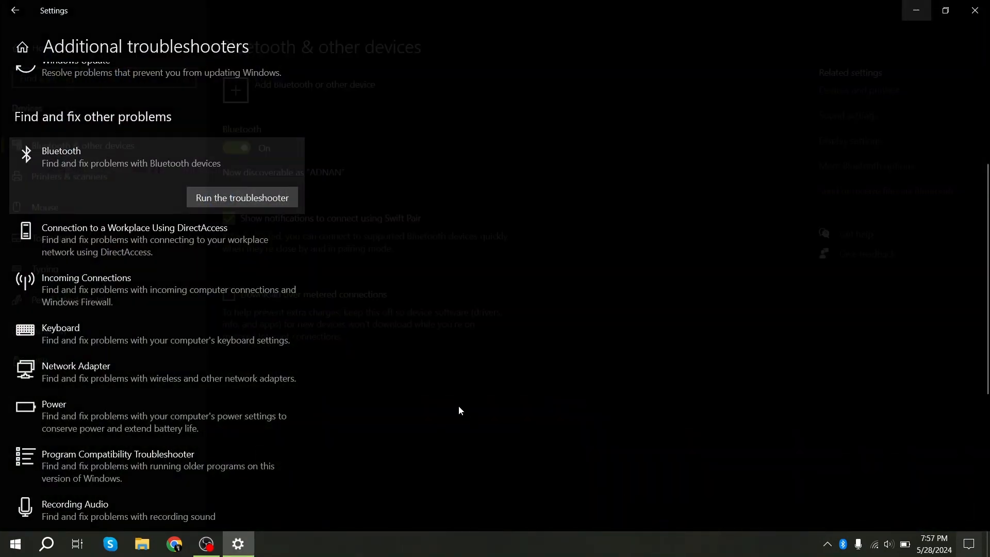
left_click(15, 11)
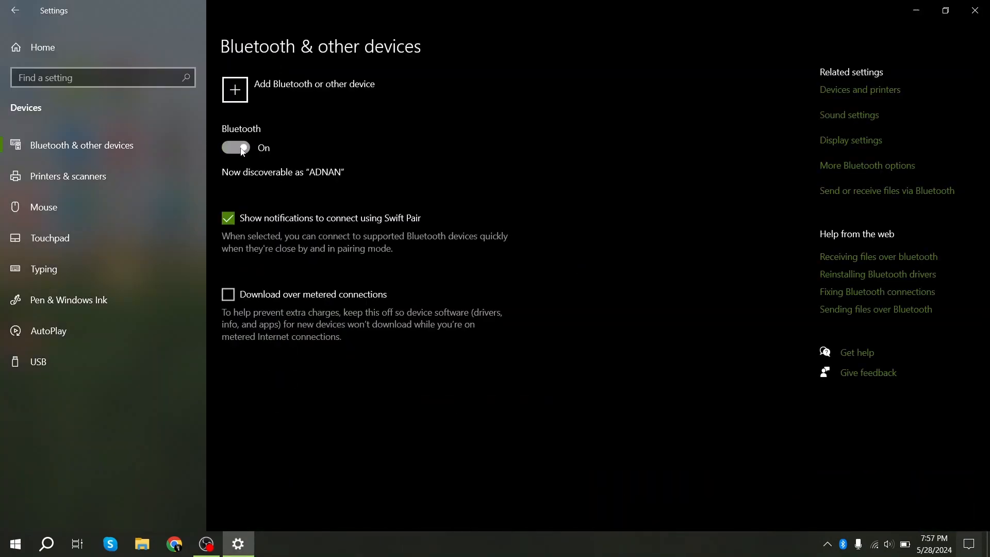
left_click(235, 147)
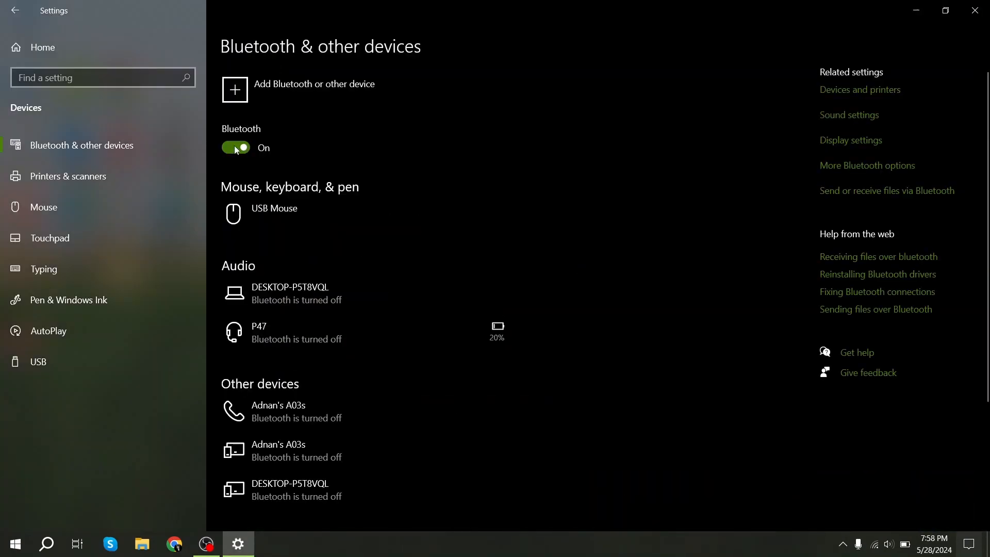
left_click(975, 10)
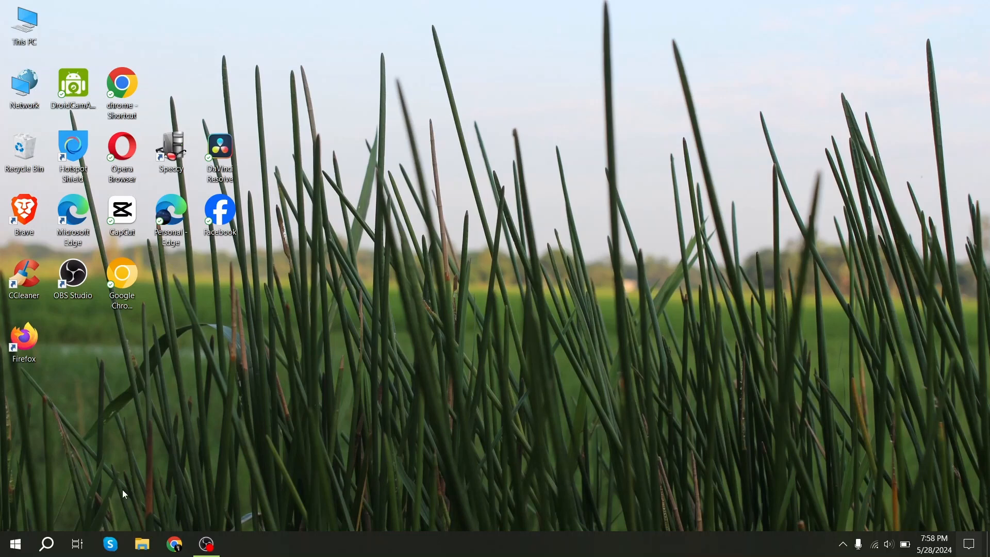
Search 'de' from the taskbar to find Device Manager
left_click(46, 544)
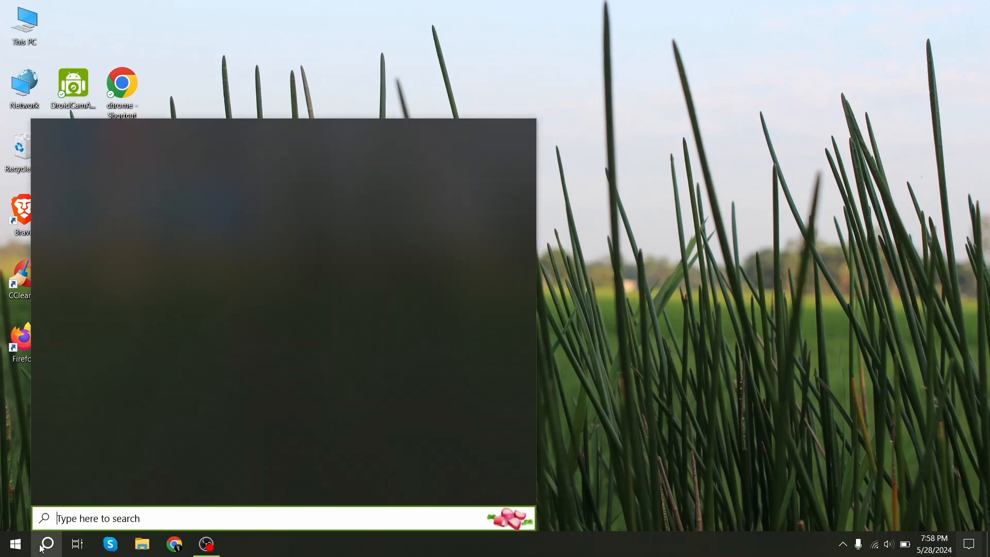
type("de")
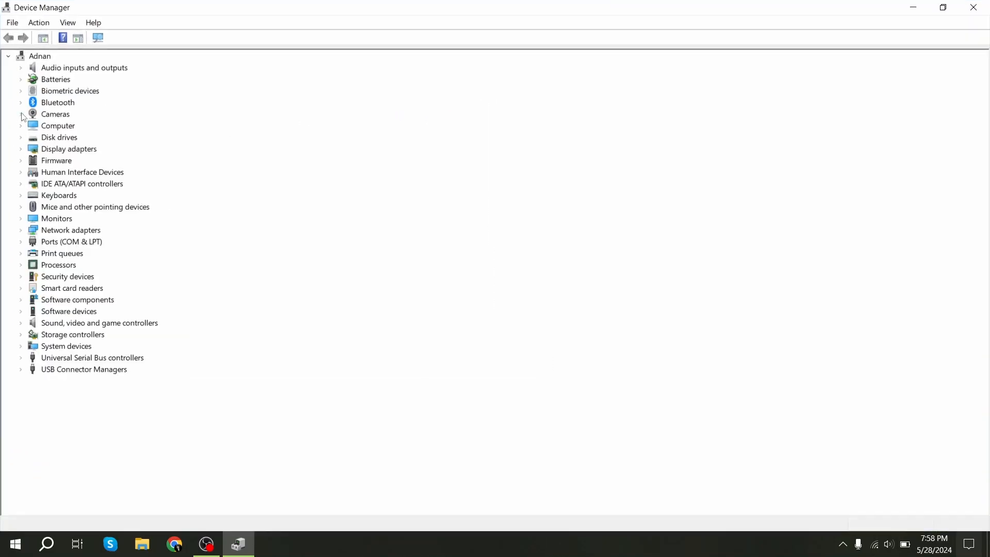
Expand Bluetooth and view the Intel Wireless Bluetooth adapter's properties
left_click(21, 102)
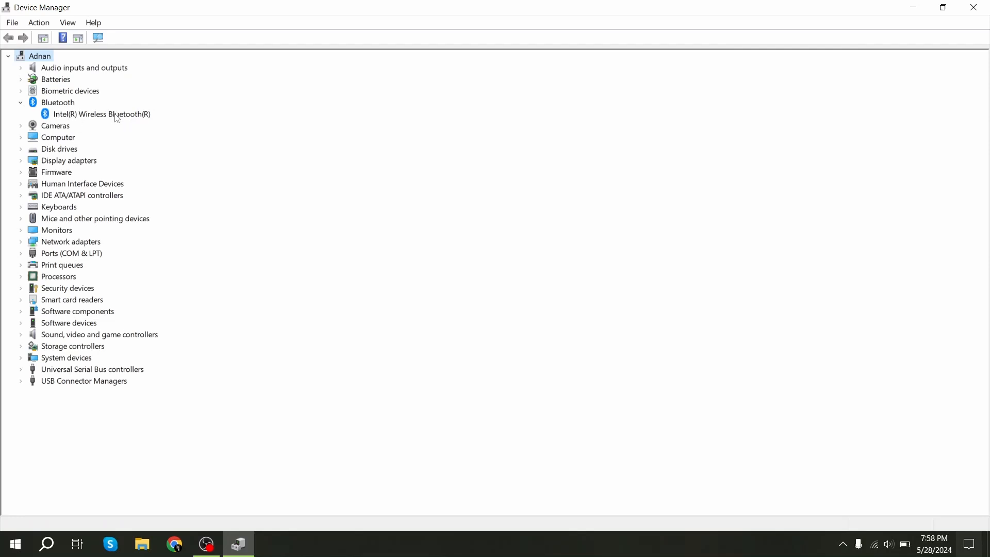
left_click(101, 114)
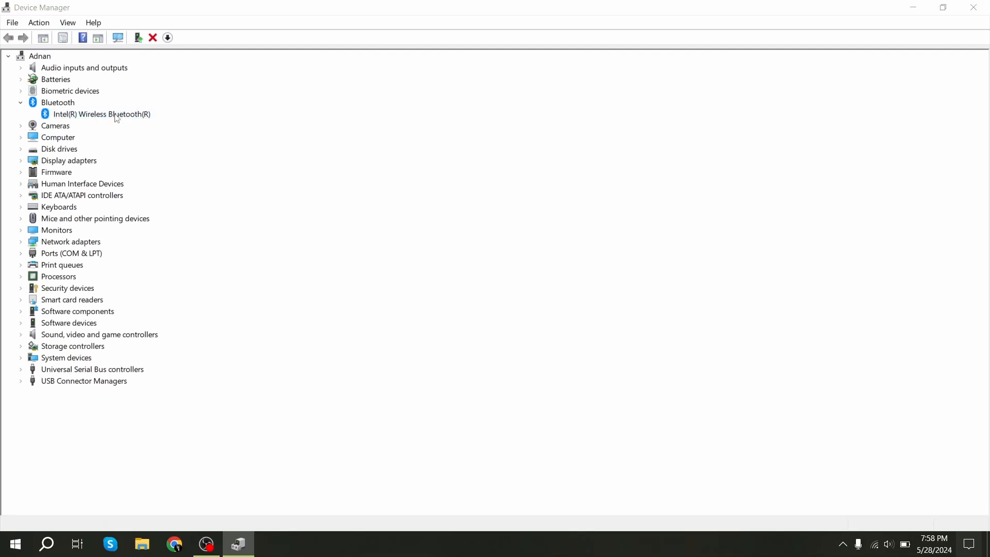
double_click(100, 113)
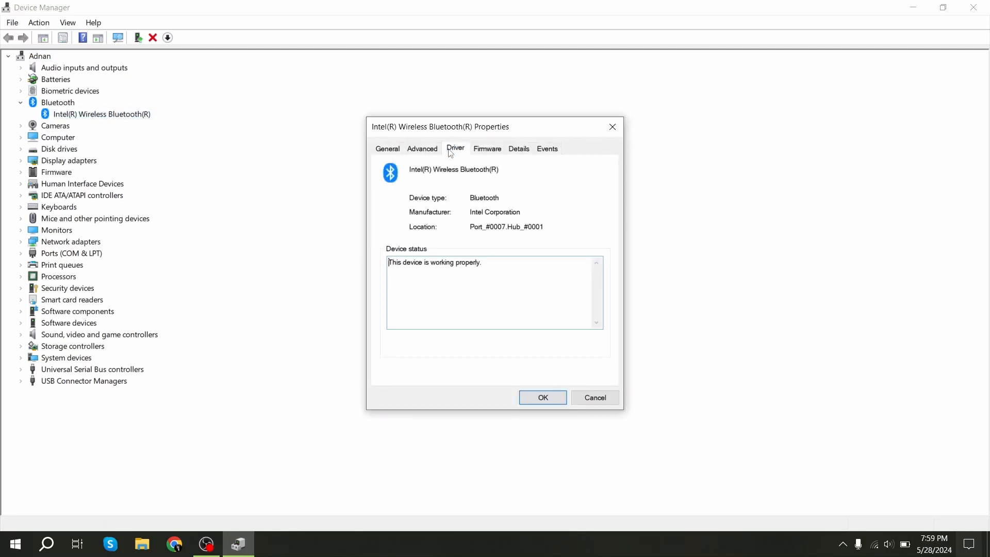
From the Driver tab, update the driver with automatic search, confirming the best driver is installed
left_click(454, 147)
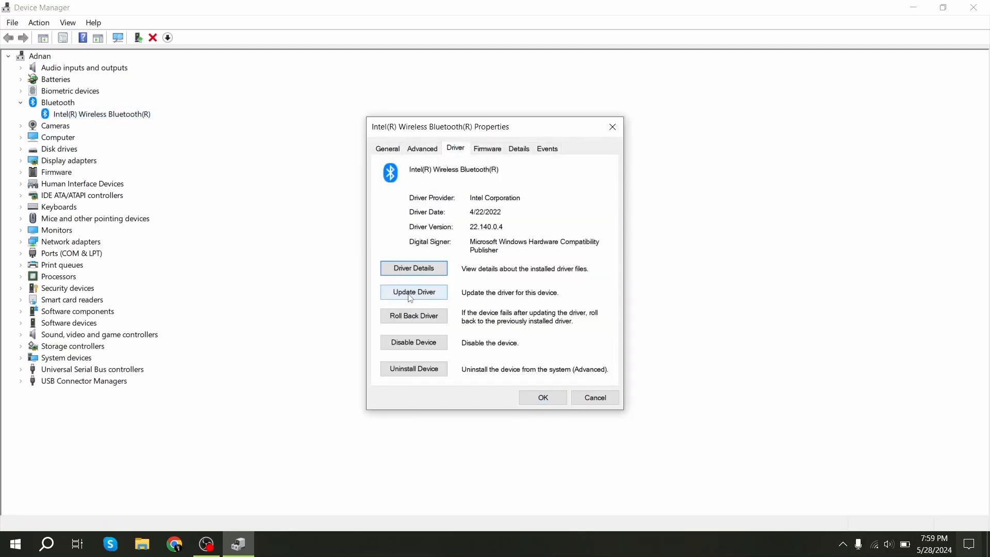
left_click(413, 292)
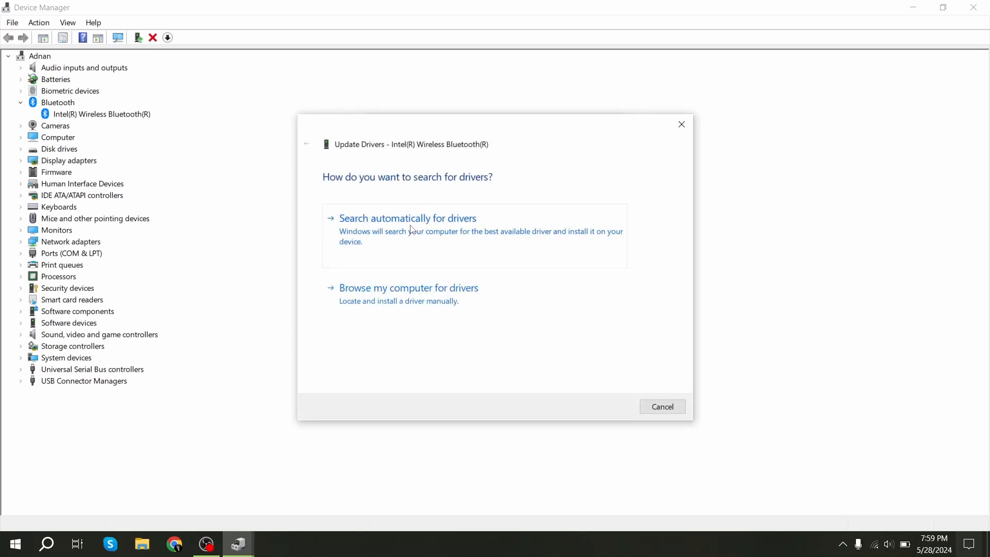
left_click(407, 218)
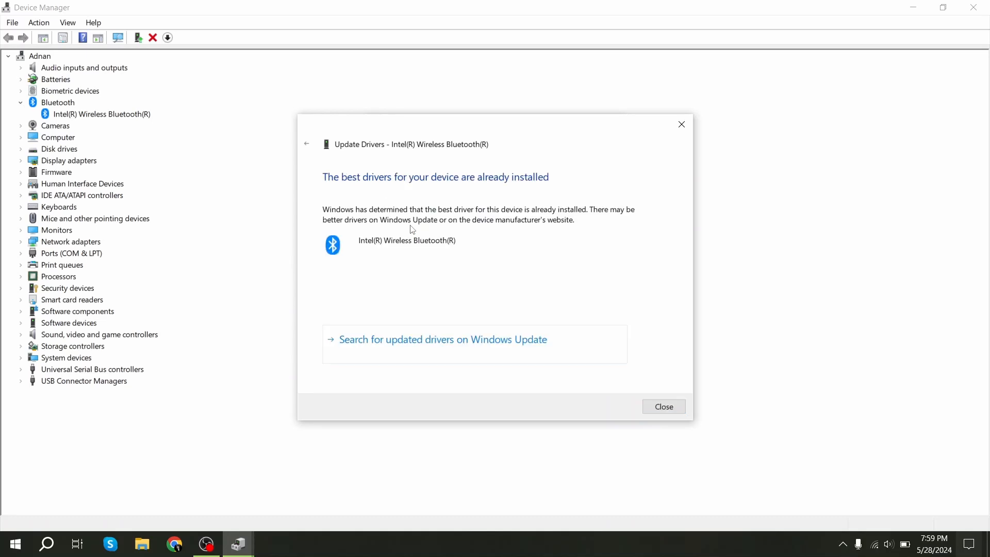
mouse_move(403, 230)
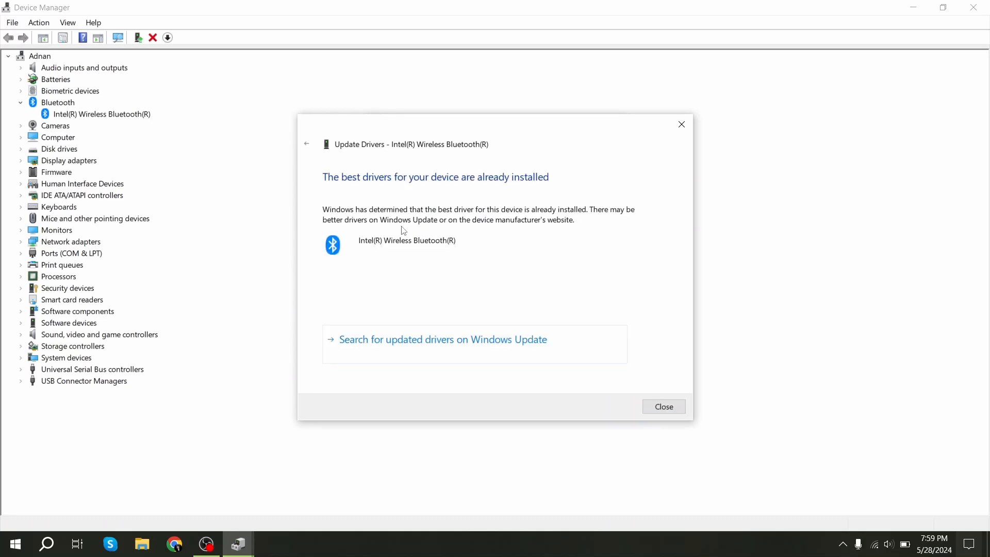